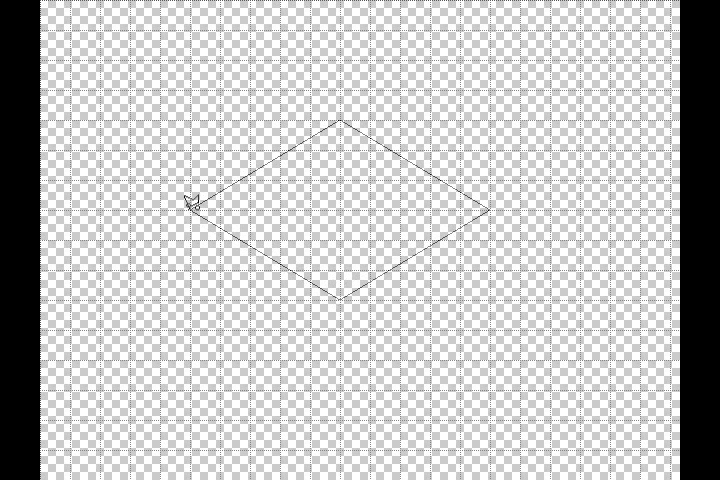
Draw the top, left and right face paths and fill them with blue shades.
left_click(196, 204)
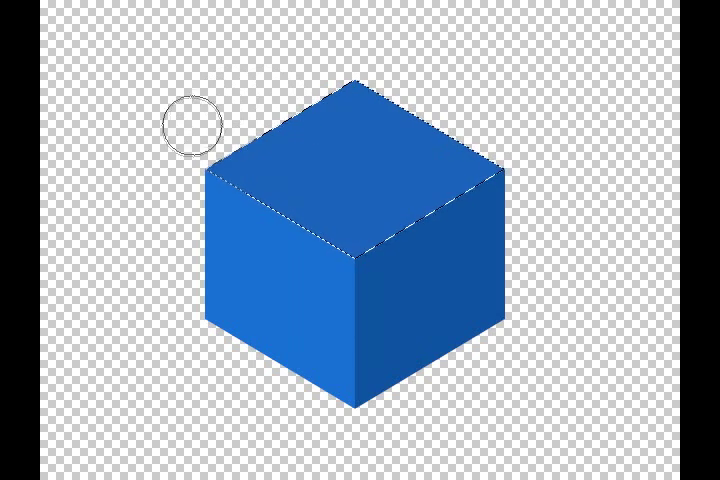
mouse_move(340, 36)
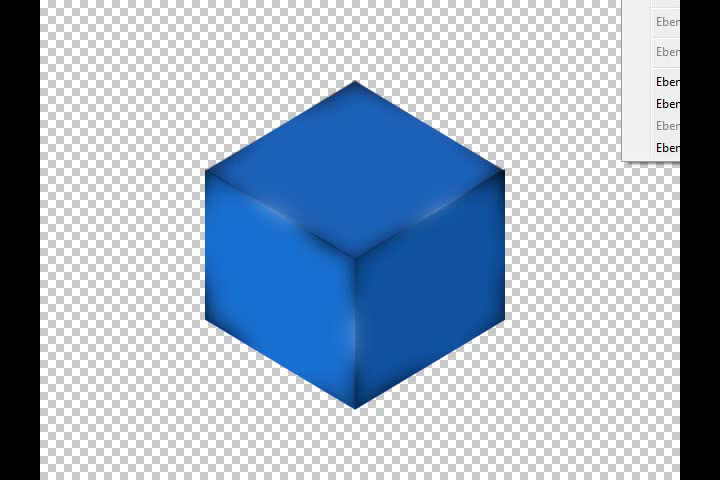
Apply a thin dark Stroke layer style along the cube's edges.
left_click(492, 212)
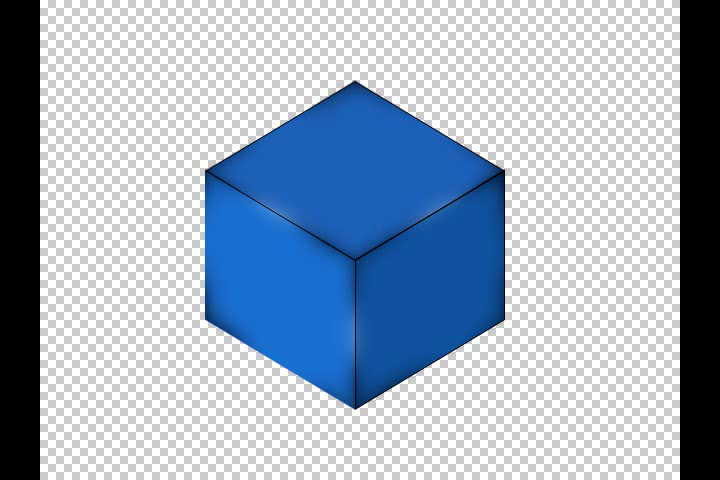
mouse_move(182, 162)
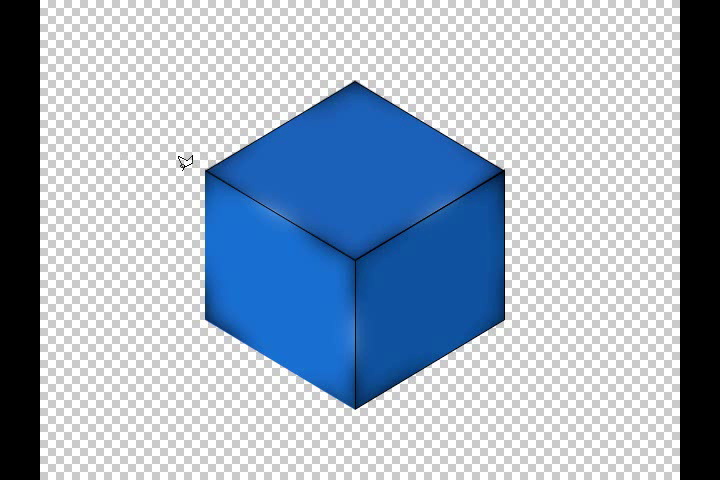
Add a white background, a blurred shadow beneath the cube and bright highlight strokes along its edges.
left_click_drag(184, 170, 504, 170)
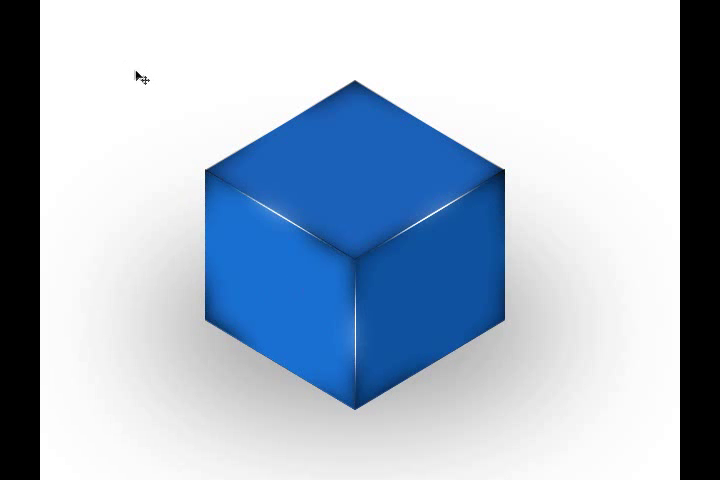
mouse_move(232, 388)
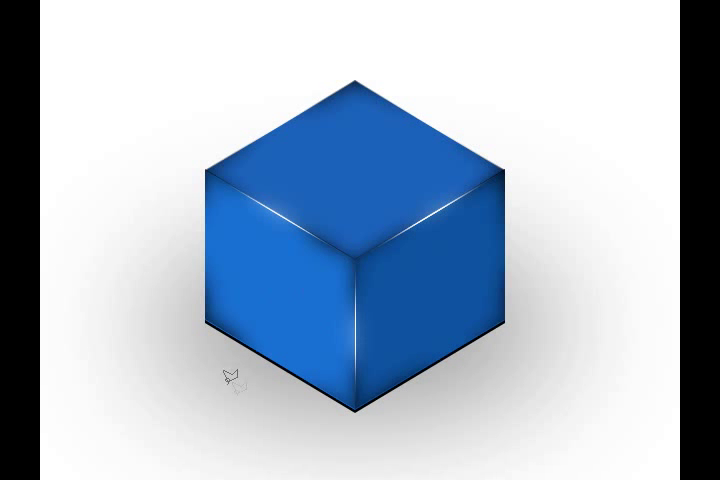